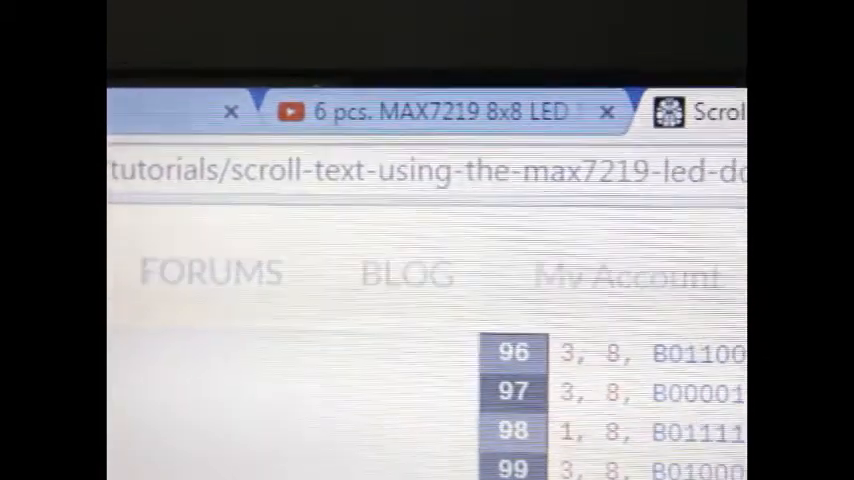
scroll(down, 3)
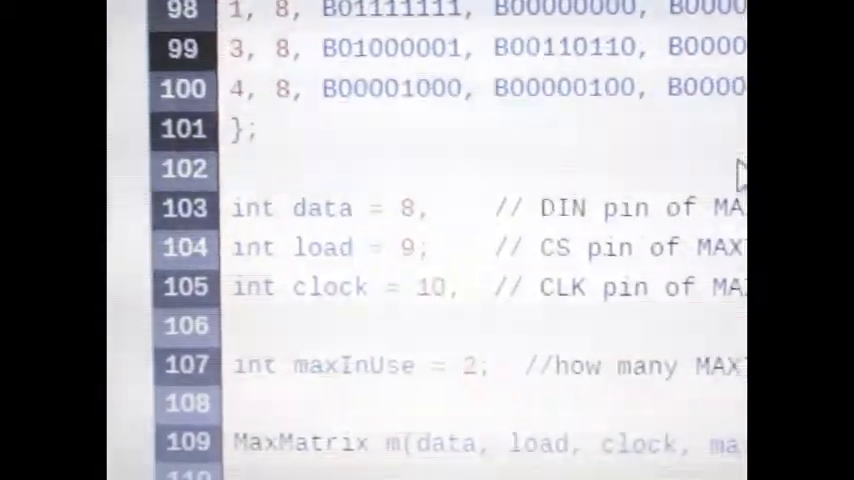
scroll(down, 3)
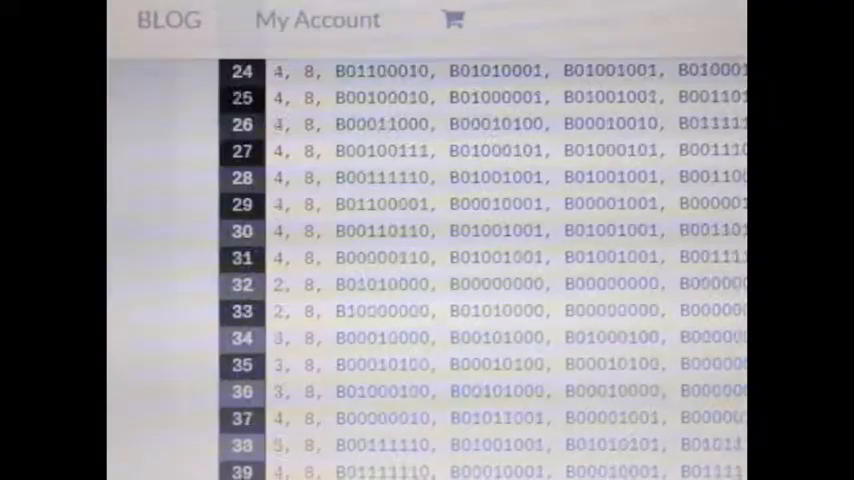
scroll(up, 3)
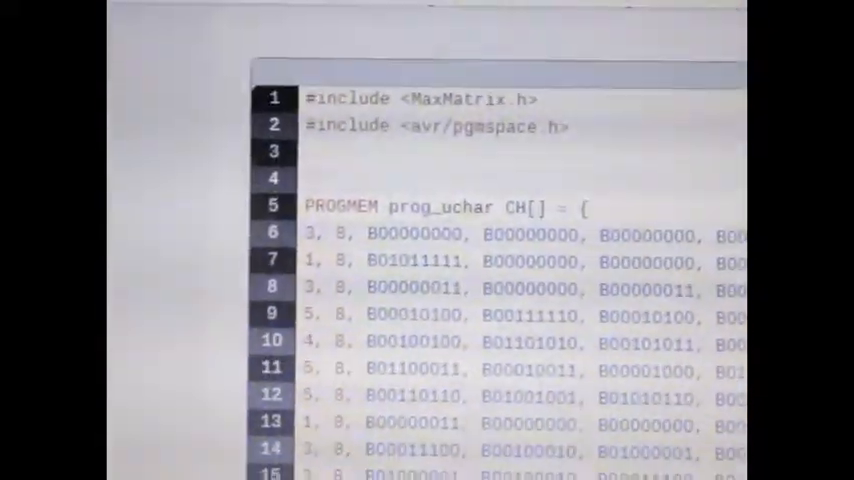